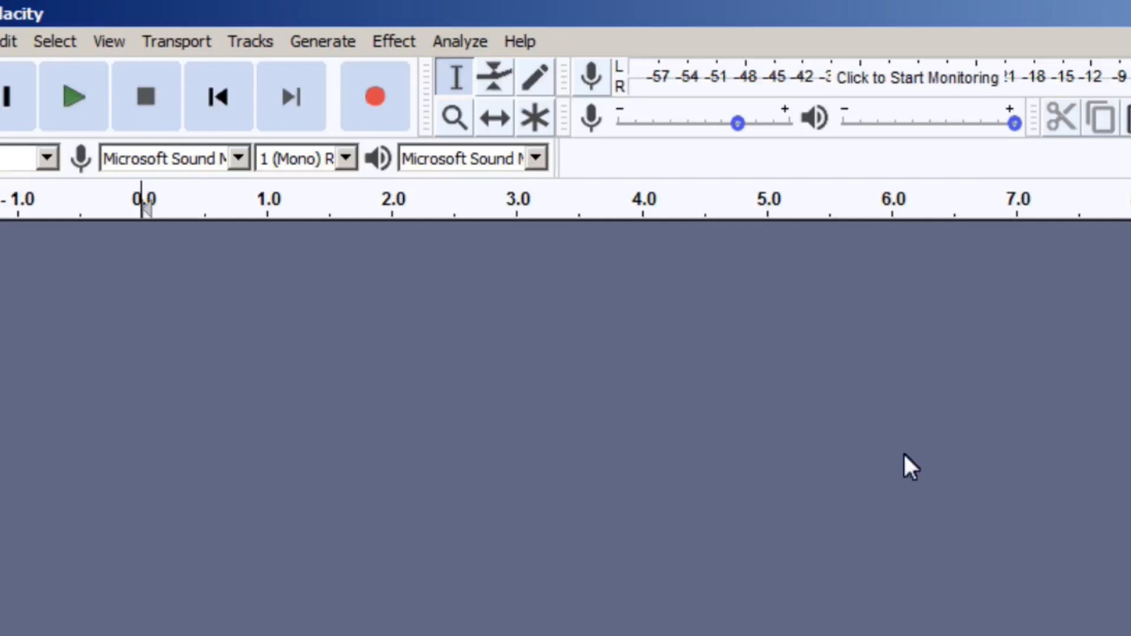
mouse_move(331, 50)
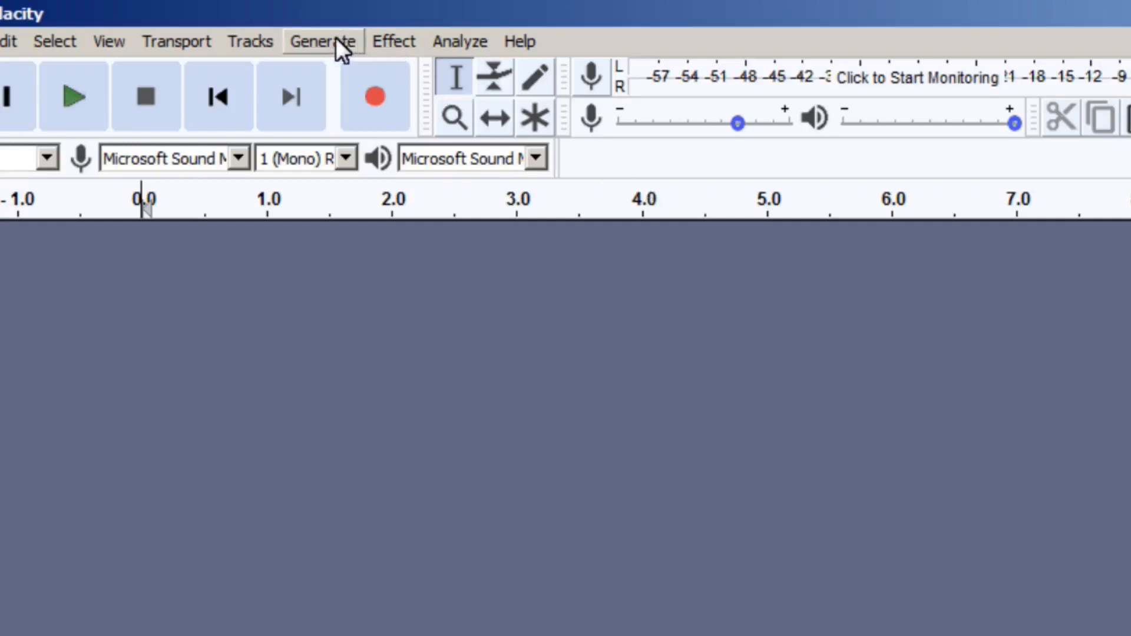
- Generate a Rhythm Track of metronome ticks: tempo 60, 4 beats per bar, 16 bars
left_click(322, 41)
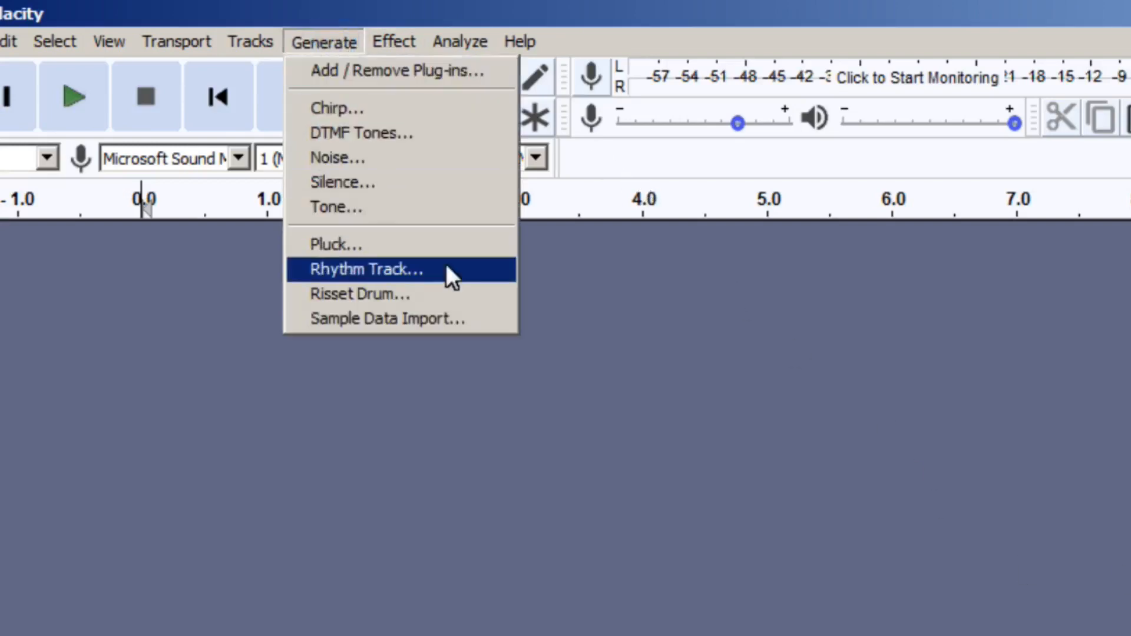
left_click(366, 269)
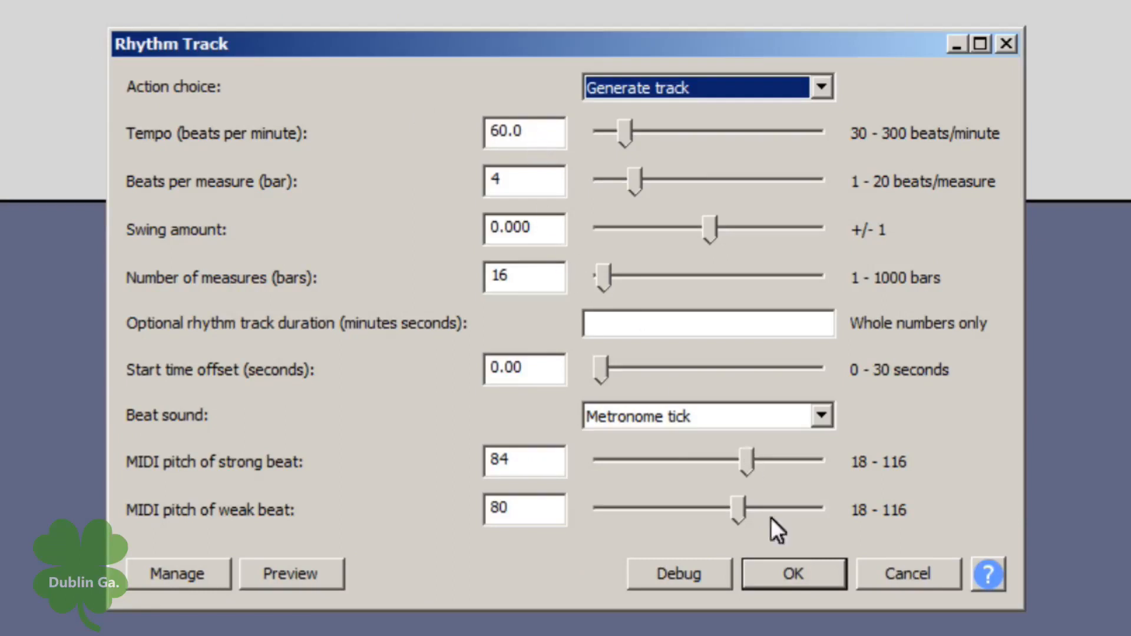
left_click(794, 573)
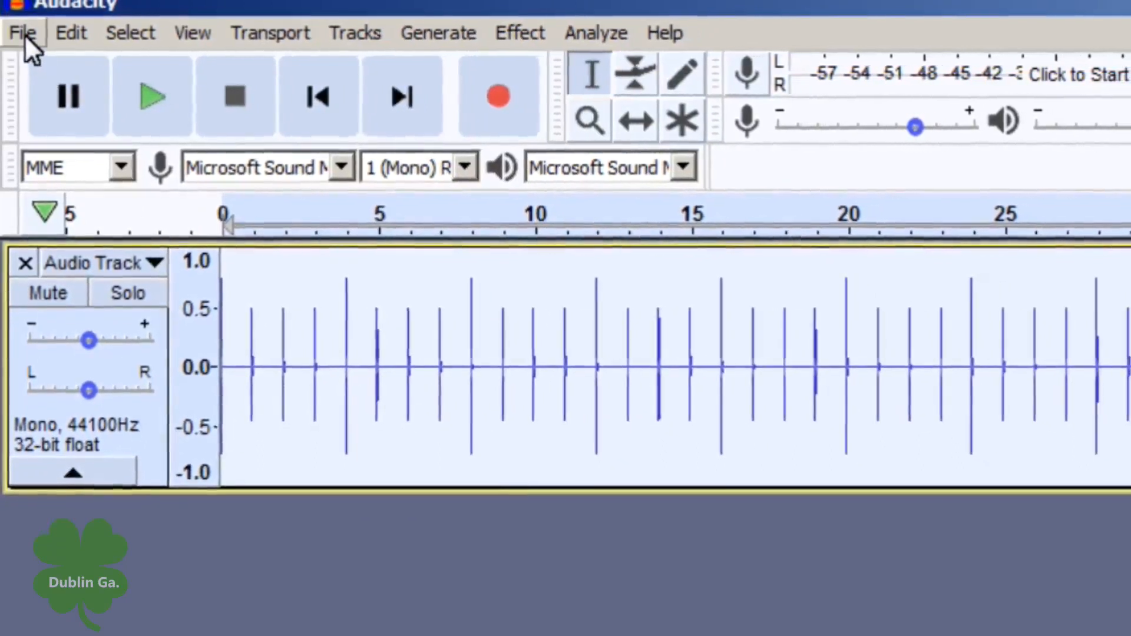
left_click(22, 32)
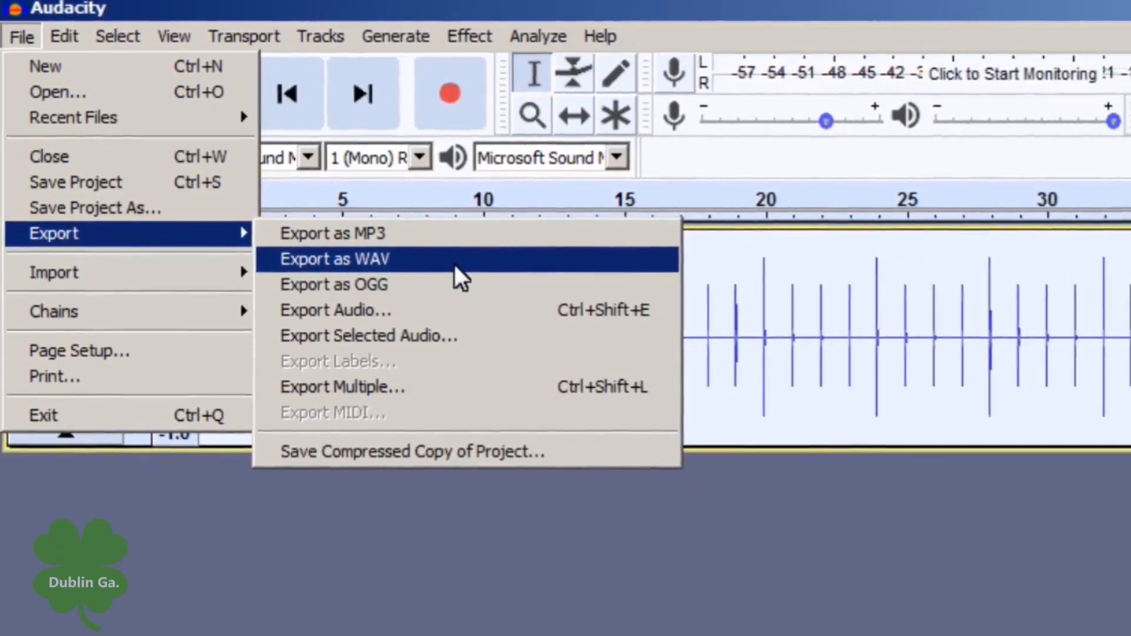
left_click(332, 258)
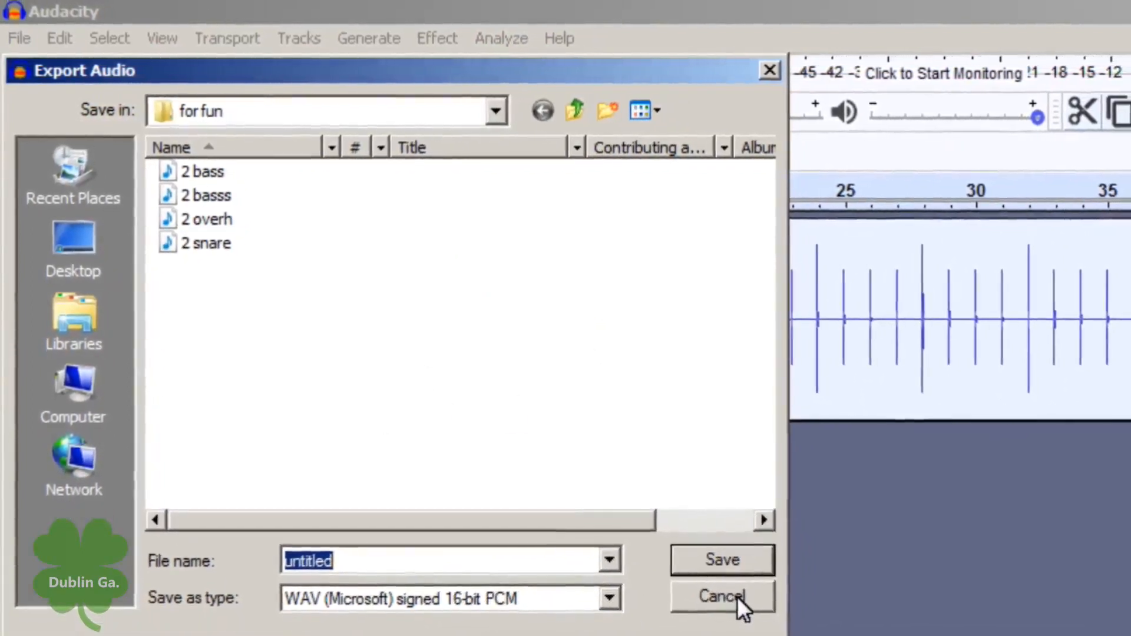
left_click(722, 597)
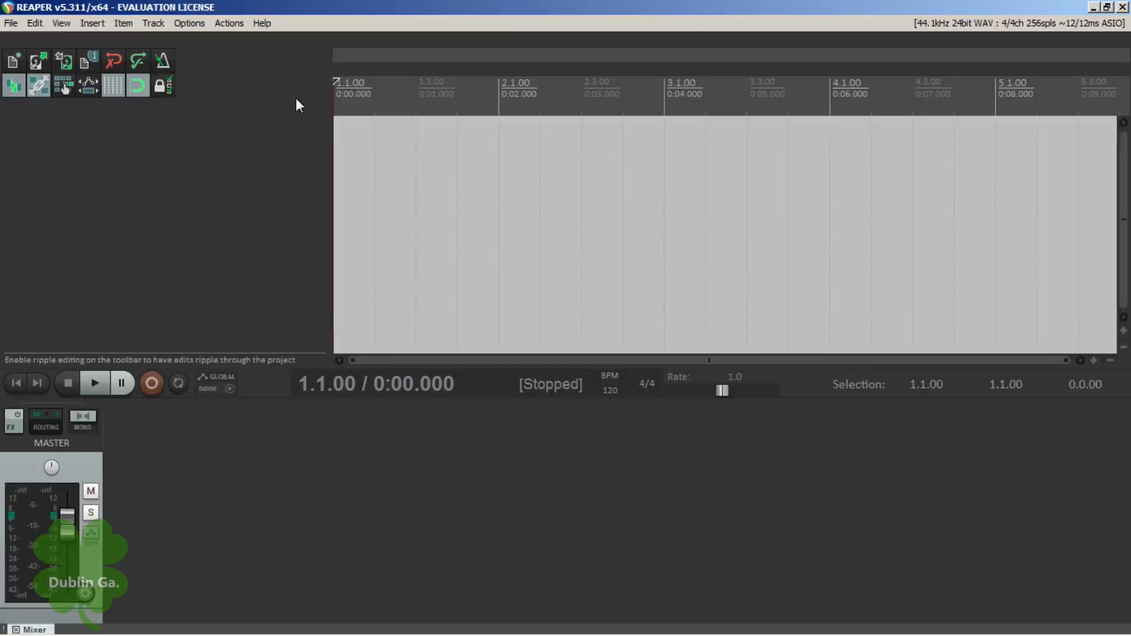
mouse_move(237, 86)
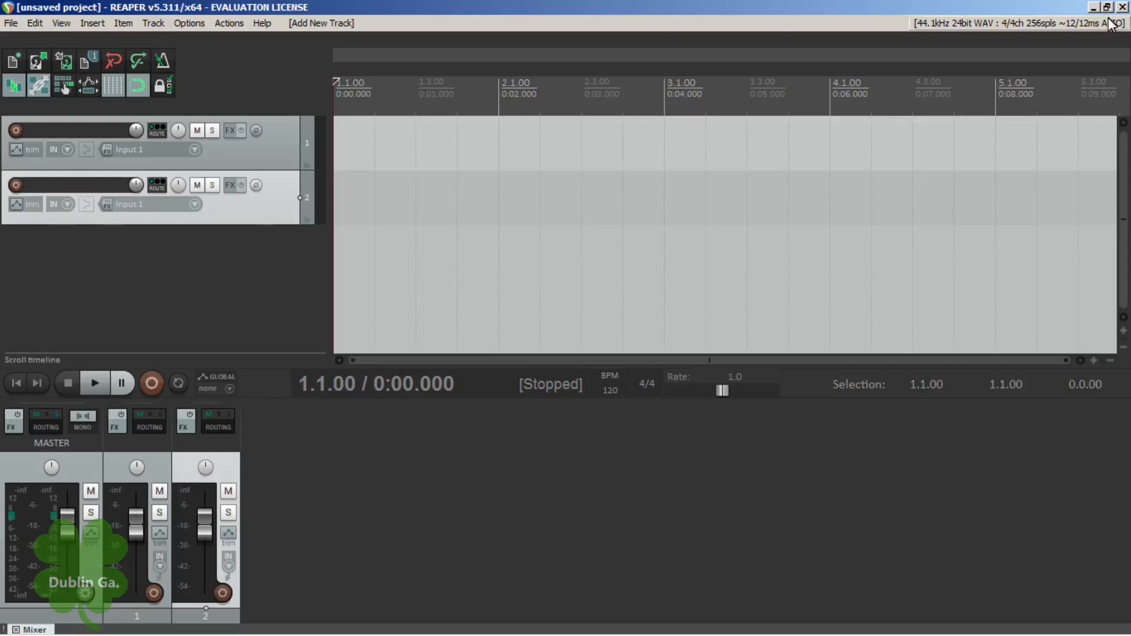
- Restore REAPER to reach the desktop for clik 2.wav, then maximize it again
left_click(1109, 8)
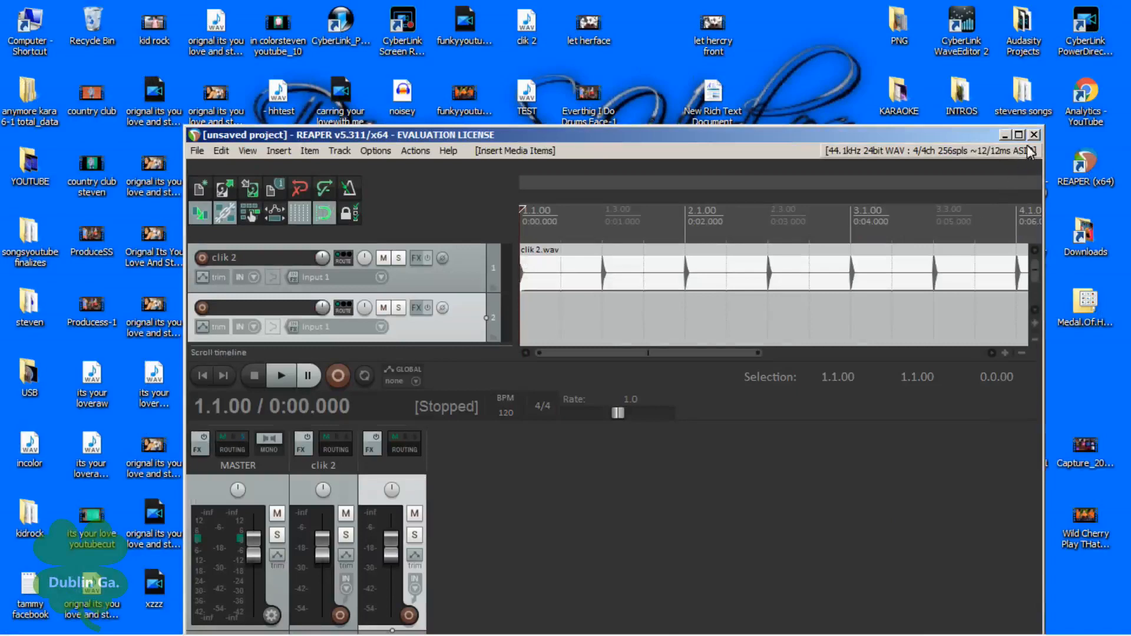
left_click(1022, 134)
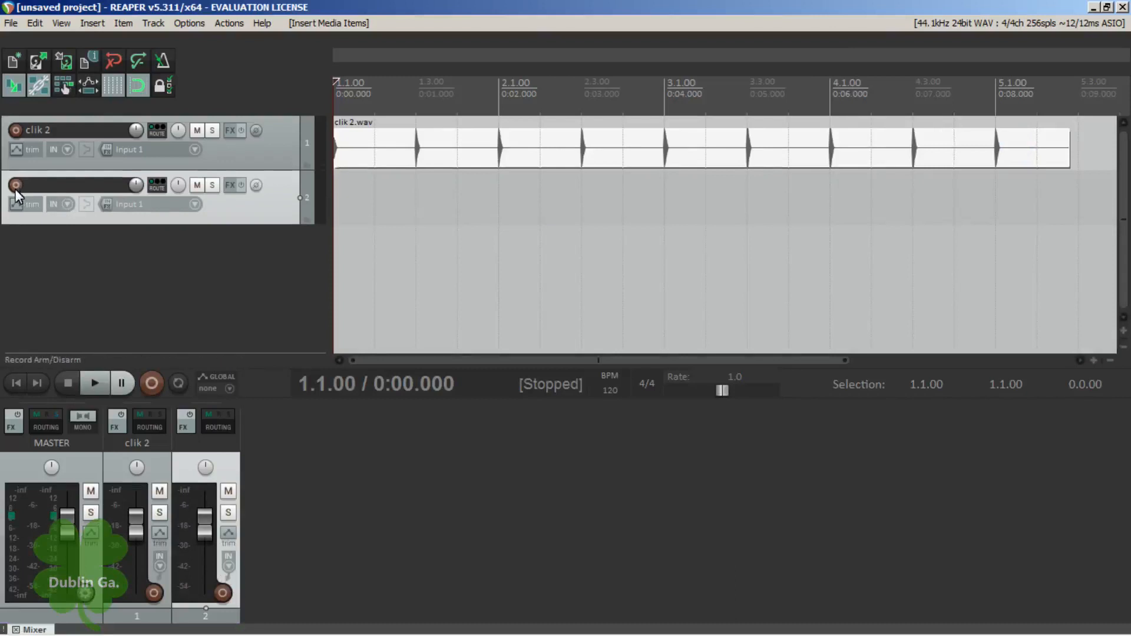
- Record-arm track 2, record the click playback, and stop when the clicks finish
left_click(16, 185)
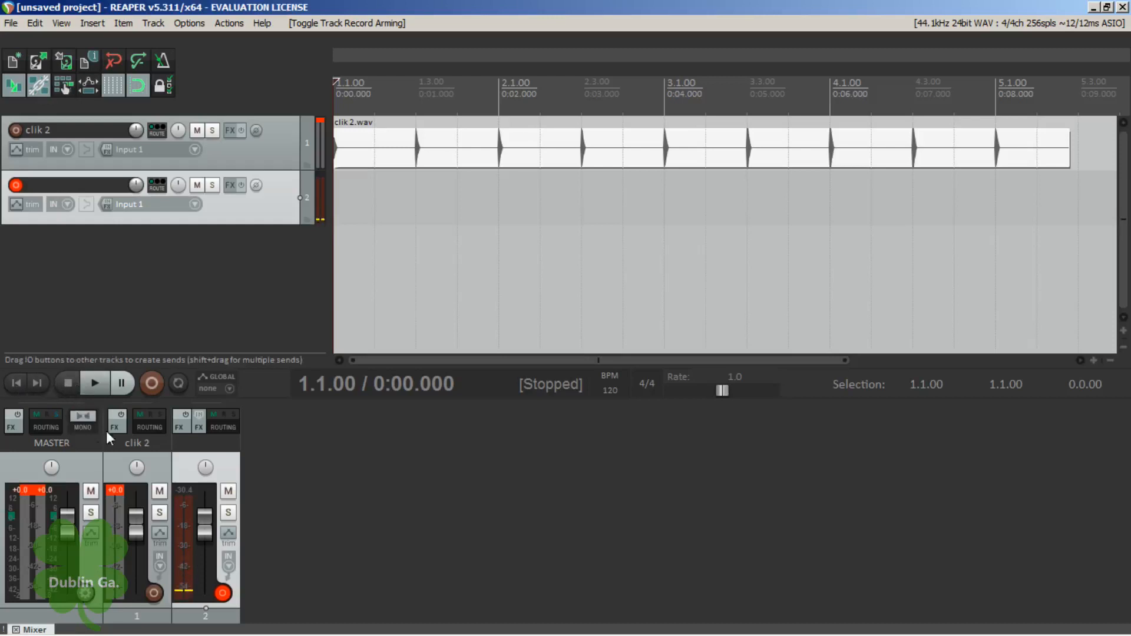
left_click(152, 384)
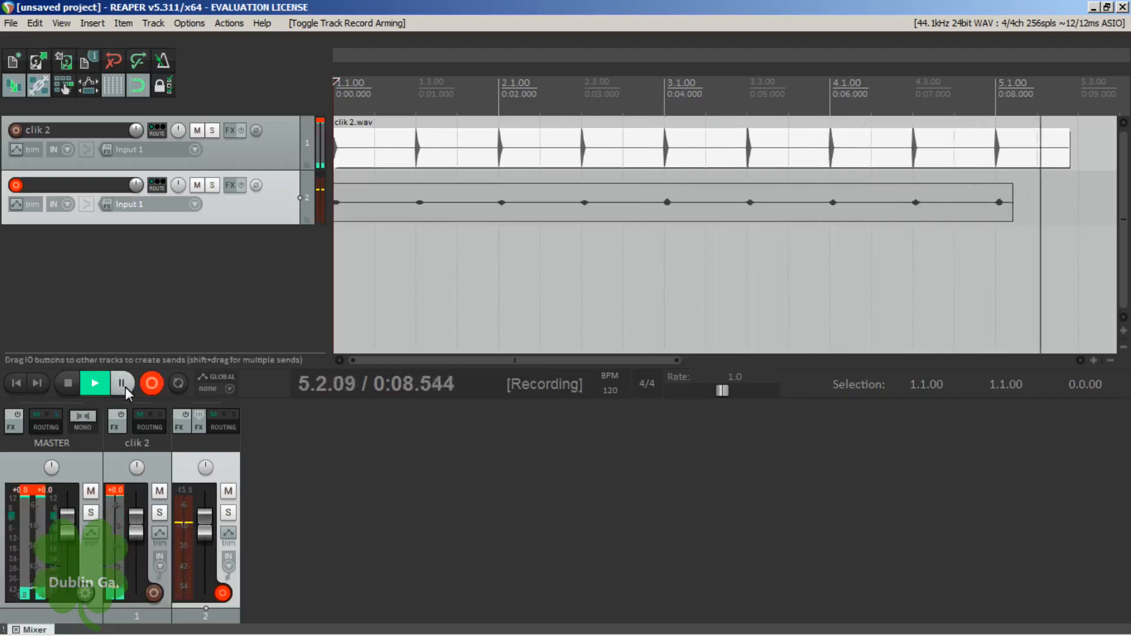
left_click(65, 383)
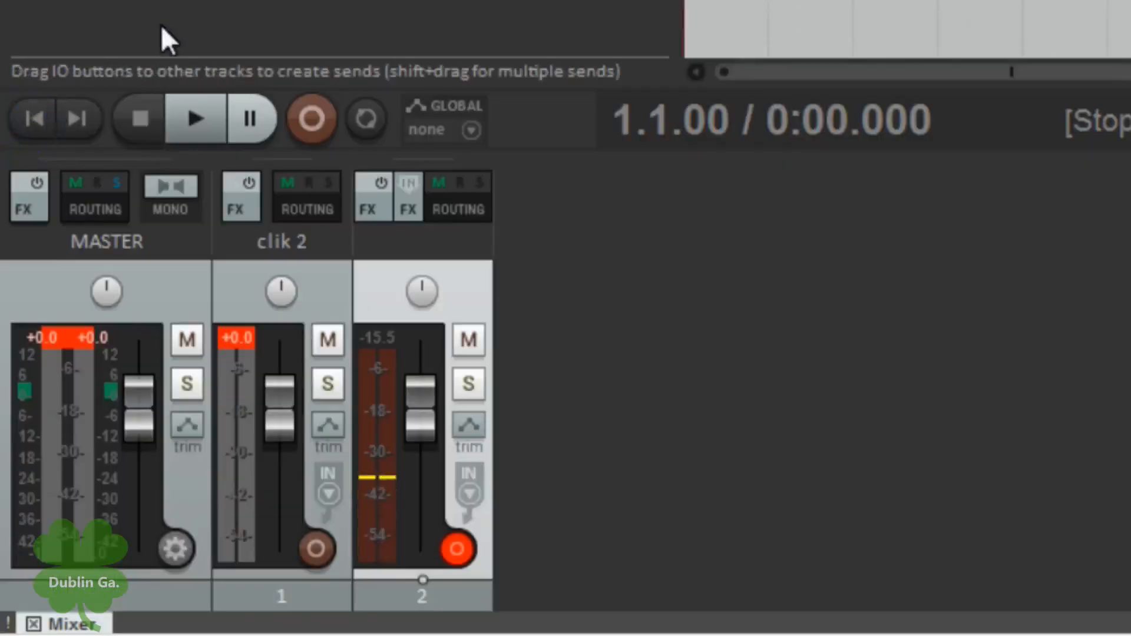
mouse_move(310, 194)
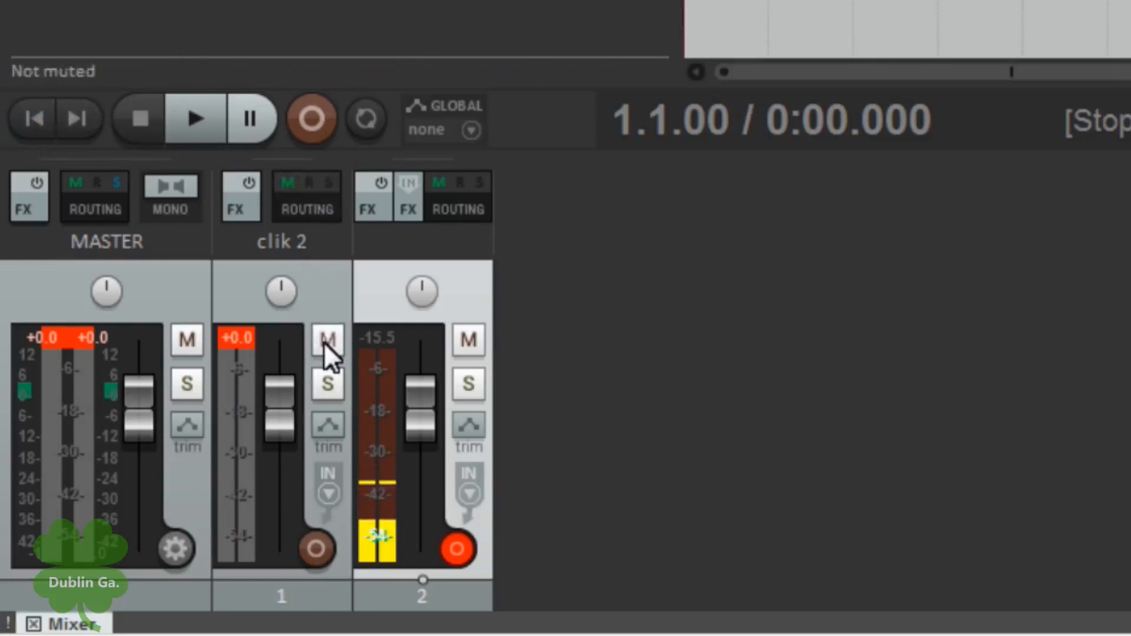
- Mute the clik 2 track in the mixer
left_click(327, 340)
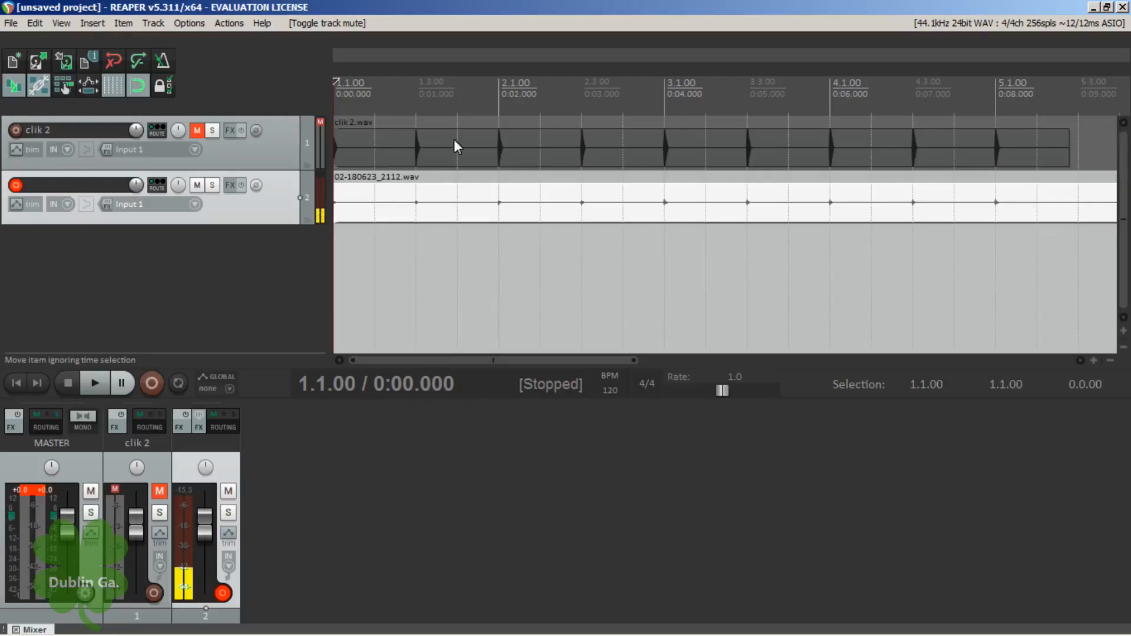
left_click(16, 185)
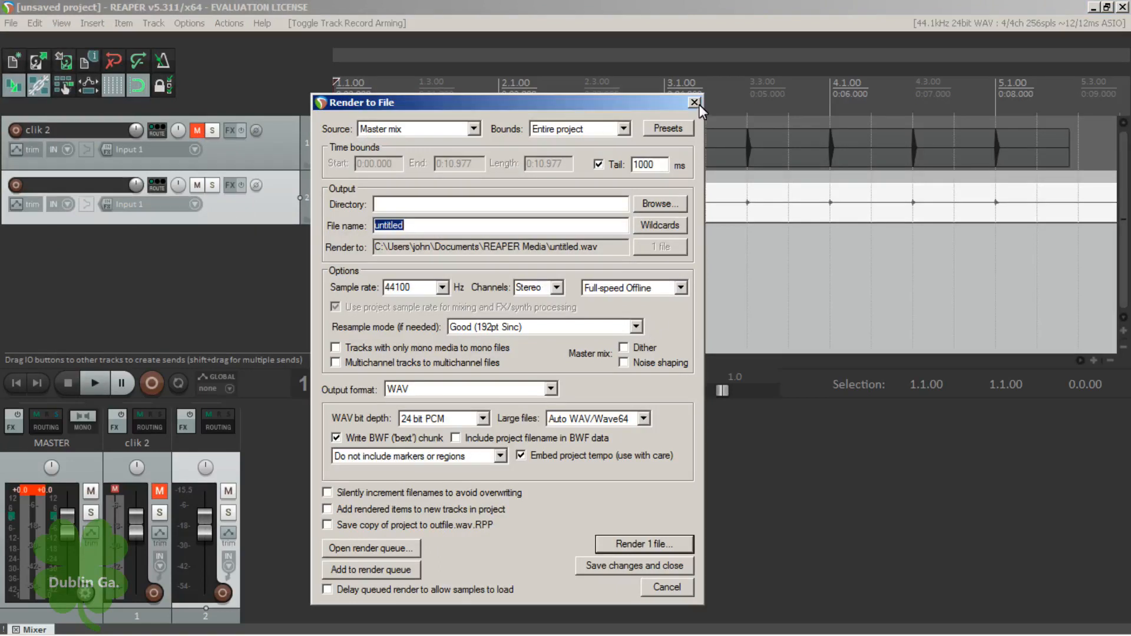
- Close the Render to File dialog without rendering
left_click(693, 103)
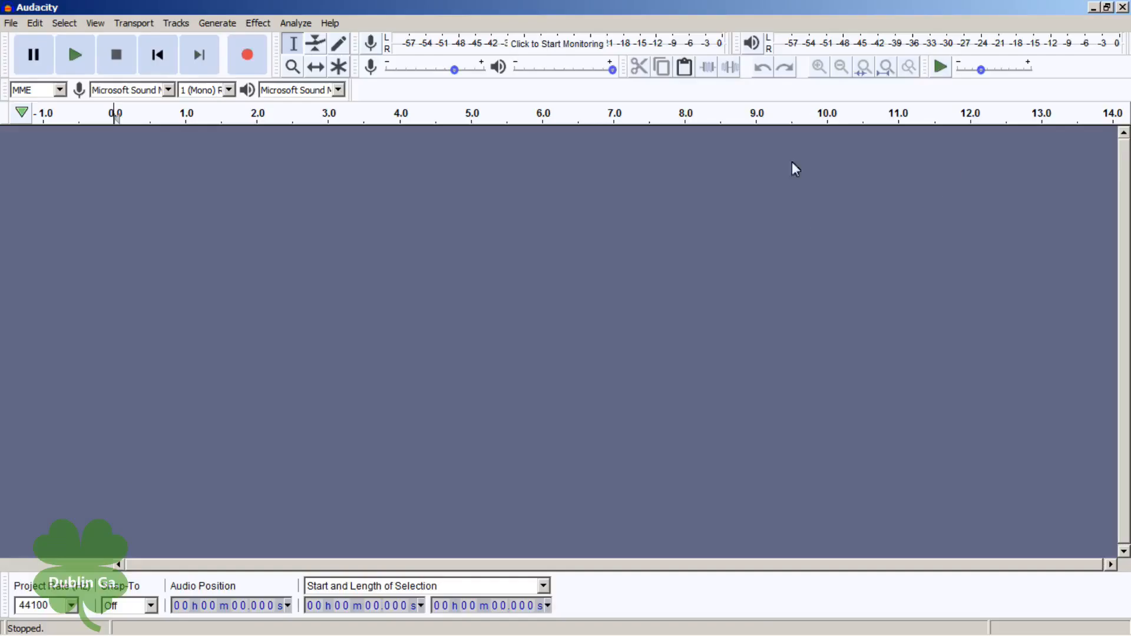
- Import the click file as a copy and enlarge Audacity to fill the screen
left_click(1103, 9)
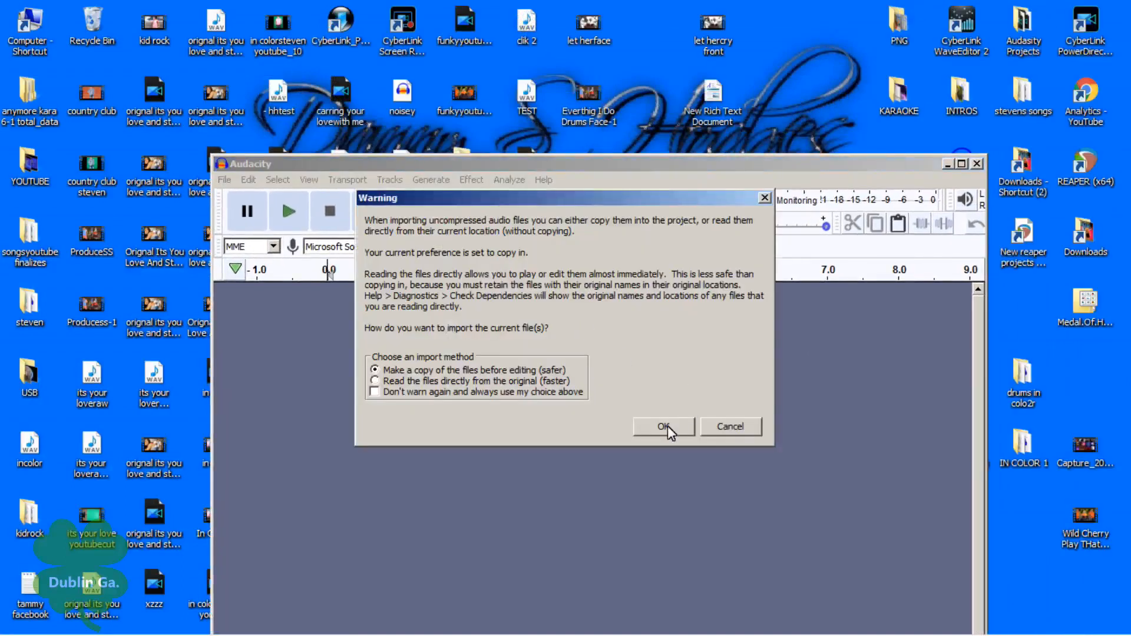
left_click(664, 427)
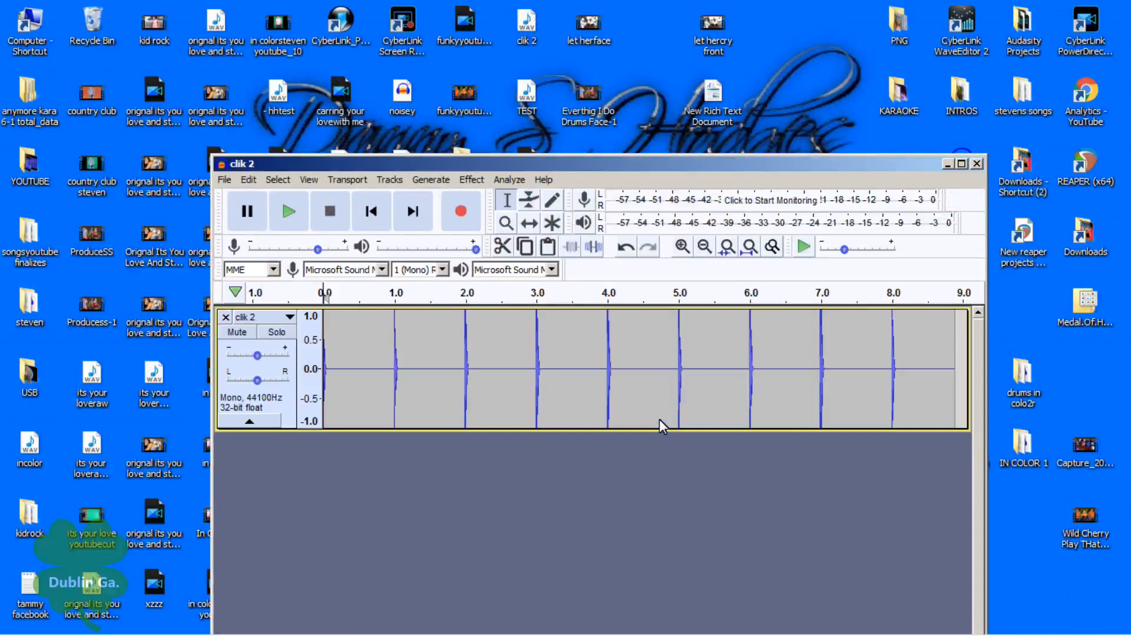
mouse_move(786, 170)
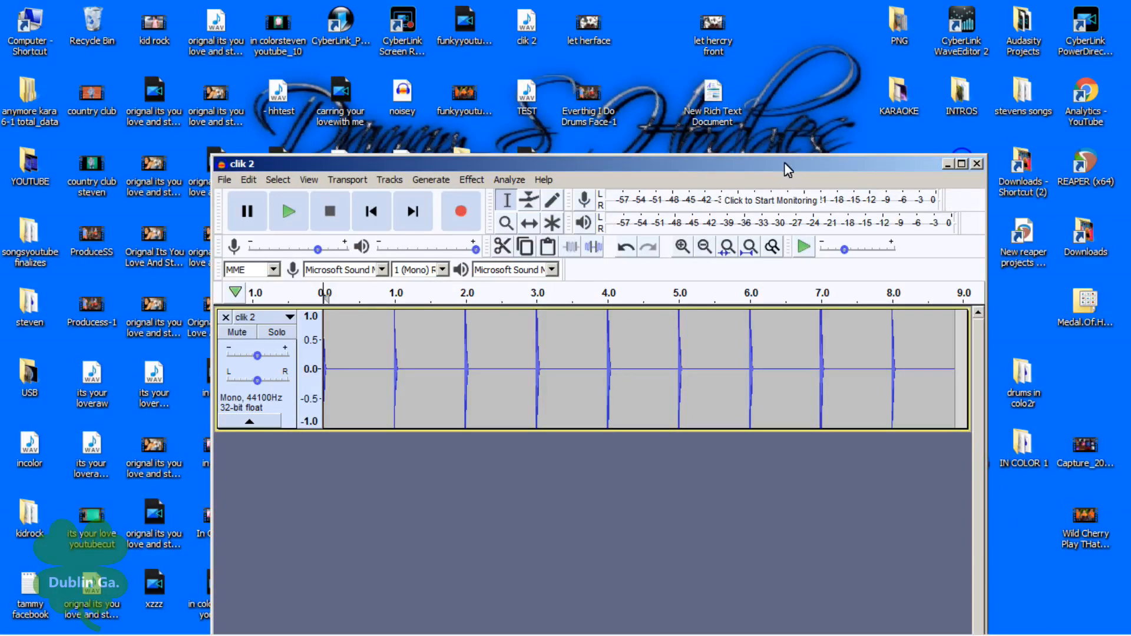
left_click_drag(787, 169, 710, 167)
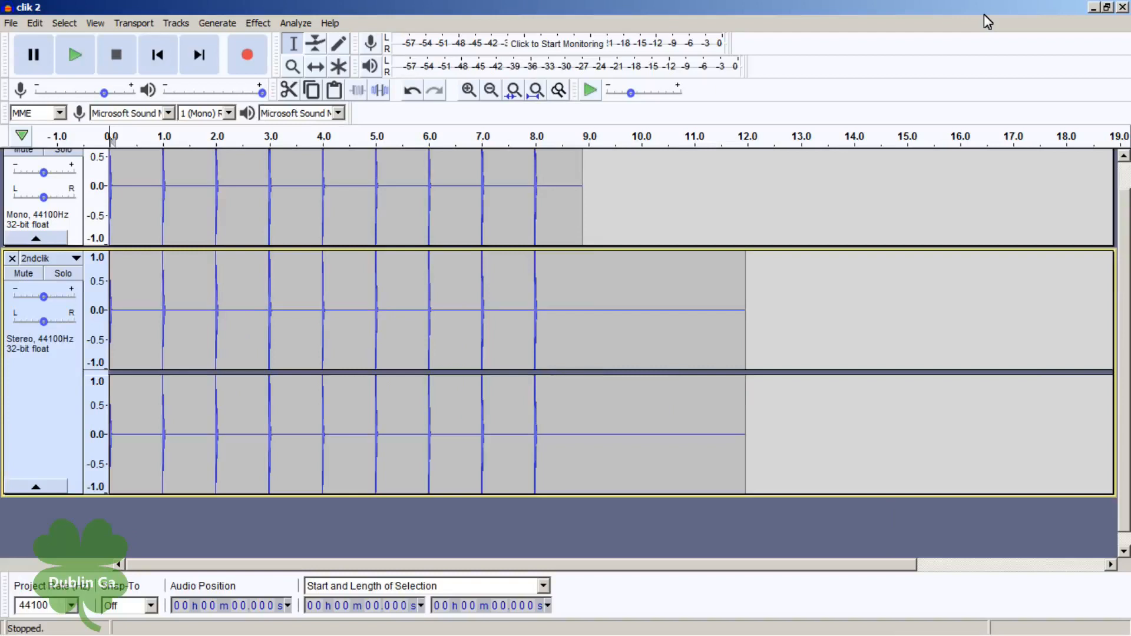
mouse_move(481, 346)
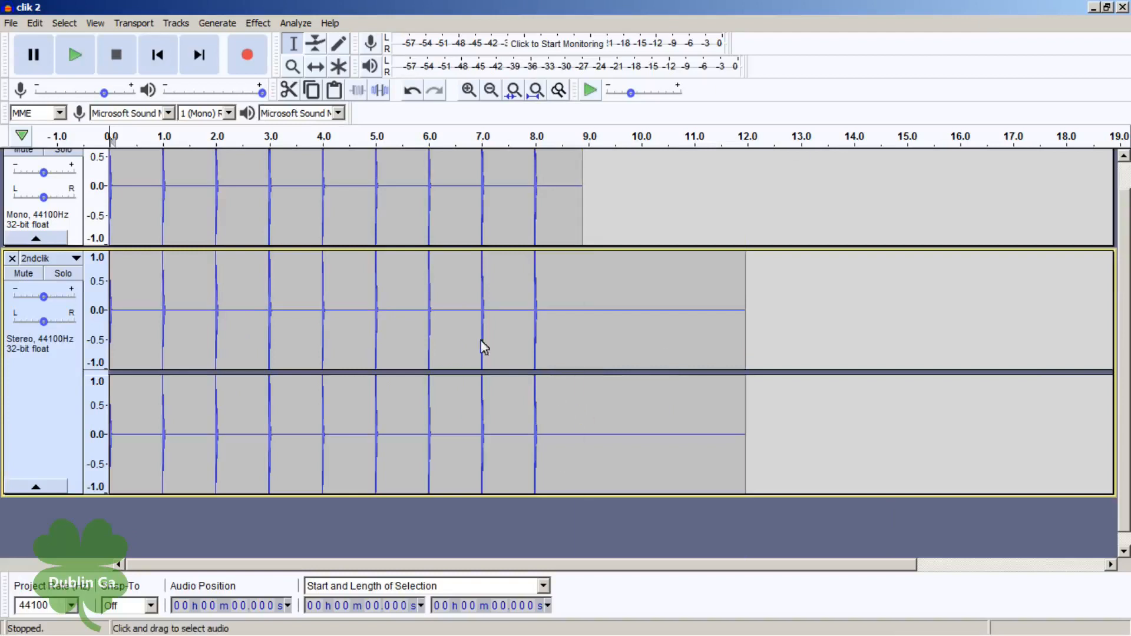
mouse_move(461, 390)
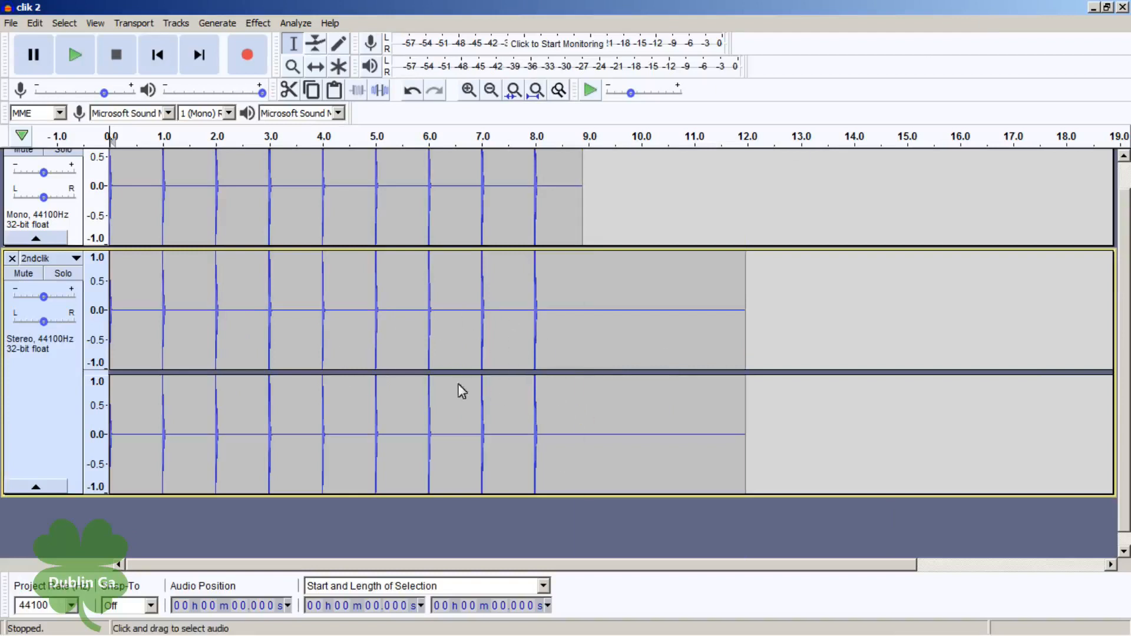
mouse_move(506, 383)
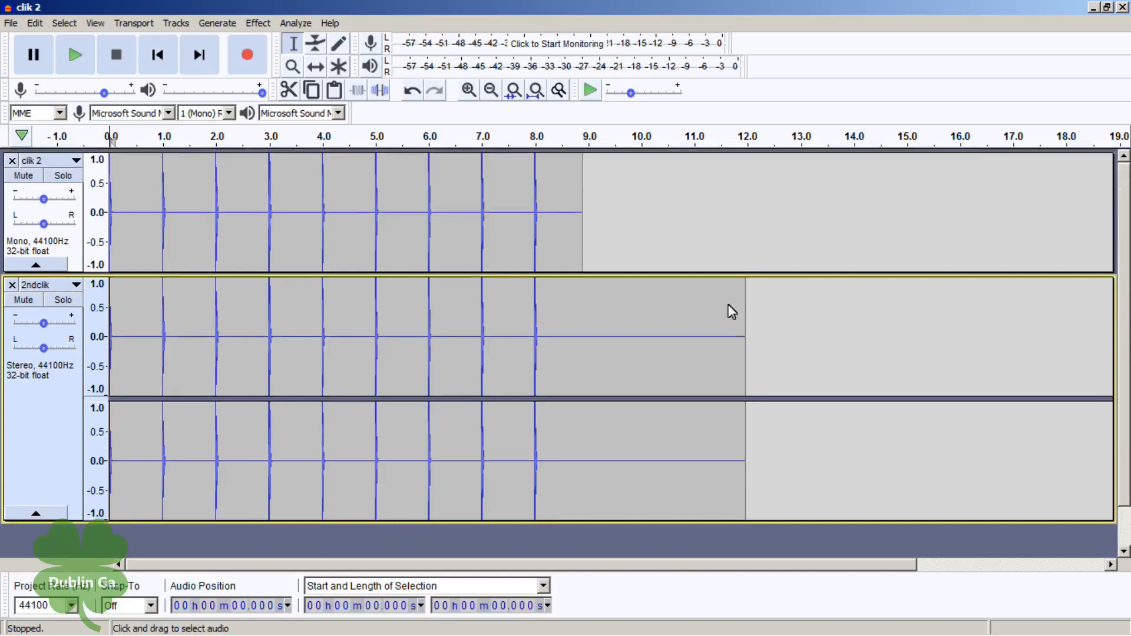
mouse_move(543, 283)
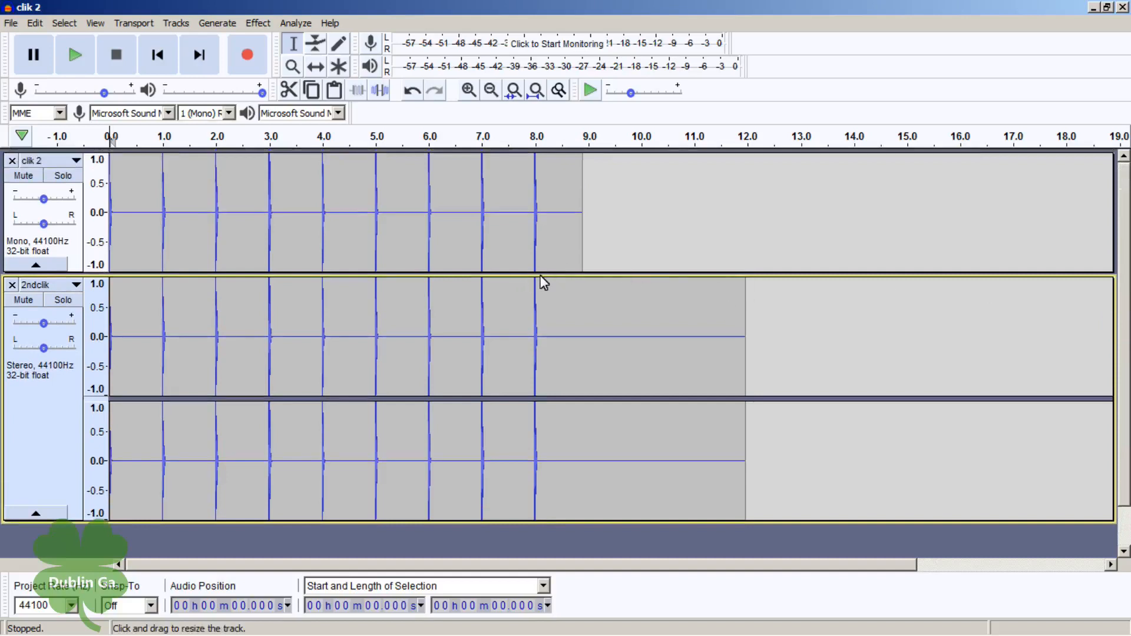
mouse_move(411, 172)
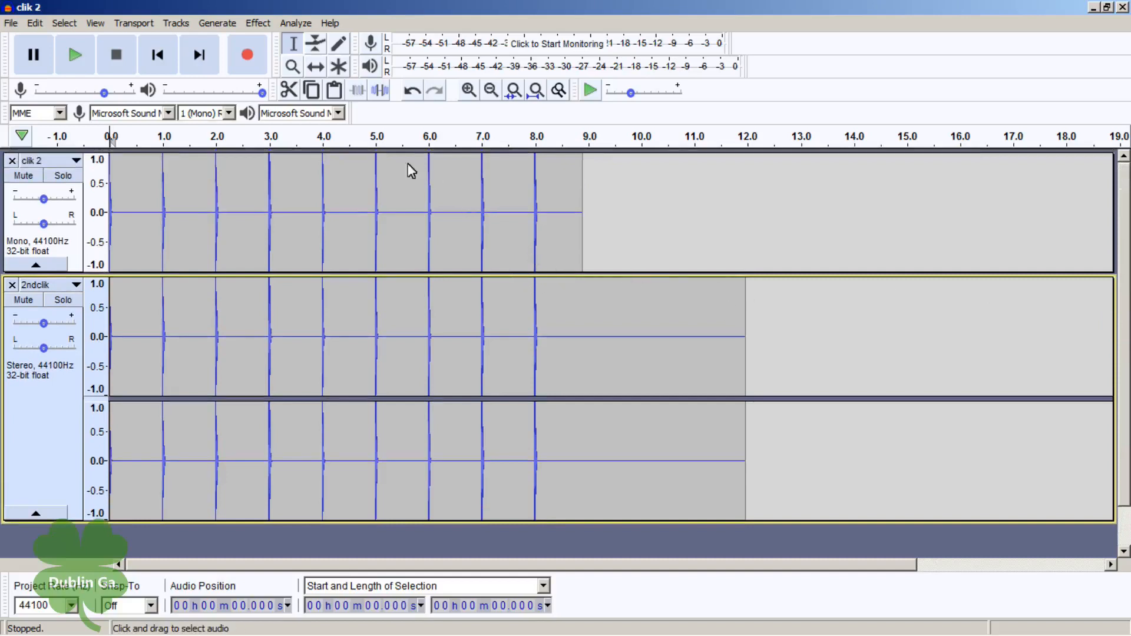
- Zoom in on the click near 6 seconds with the Zoom Tool
left_click(293, 66)
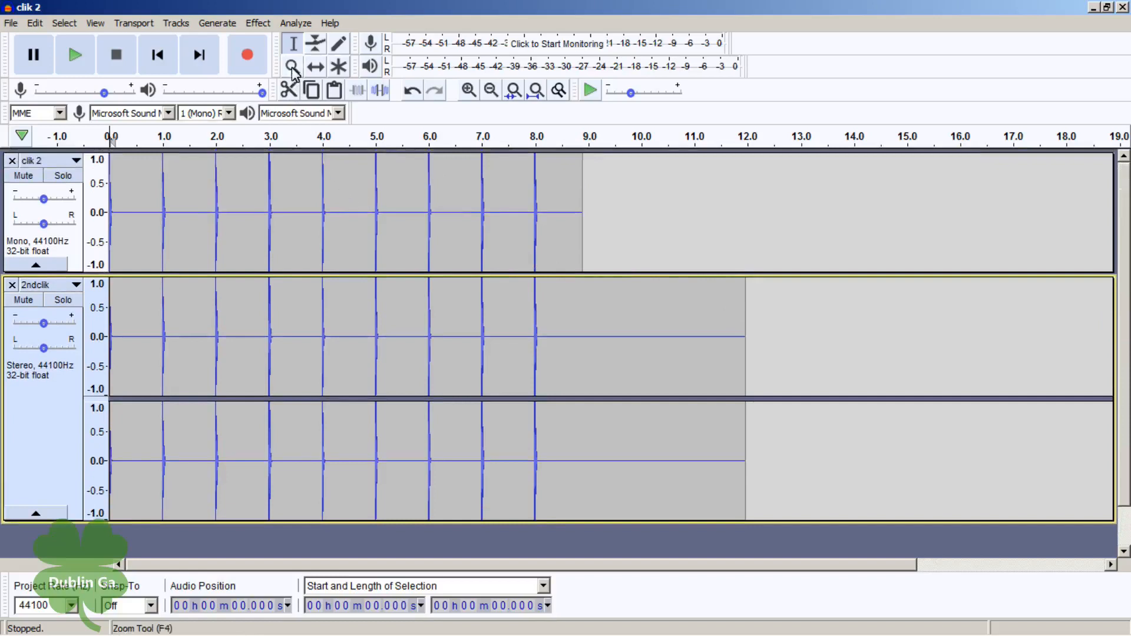
left_click(291, 65)
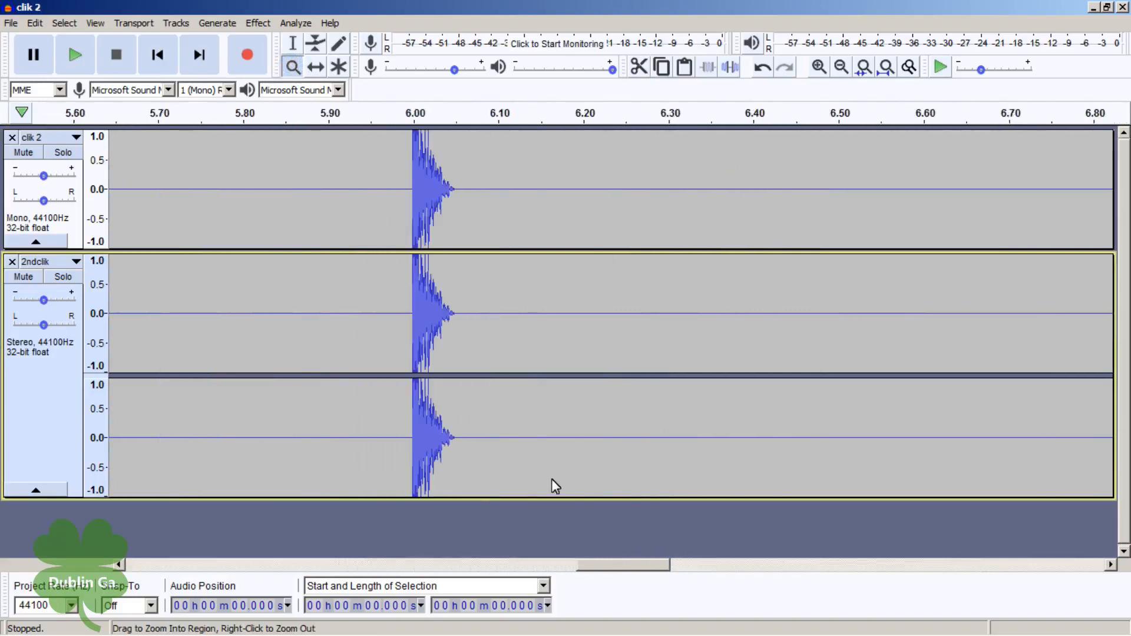
mouse_move(412, 180)
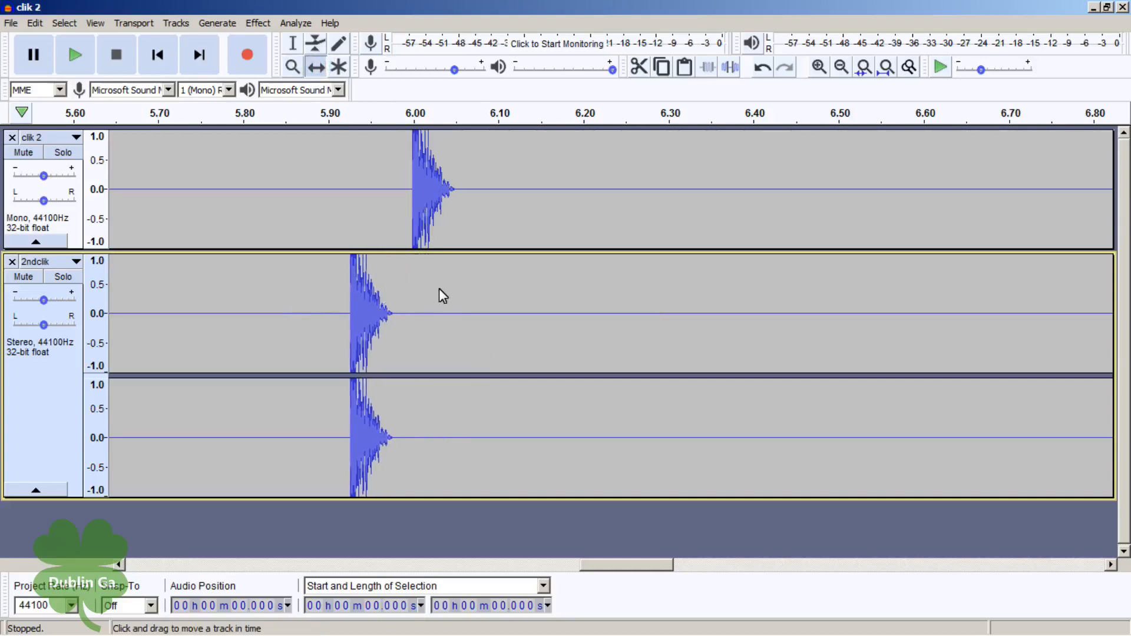
mouse_move(593, 439)
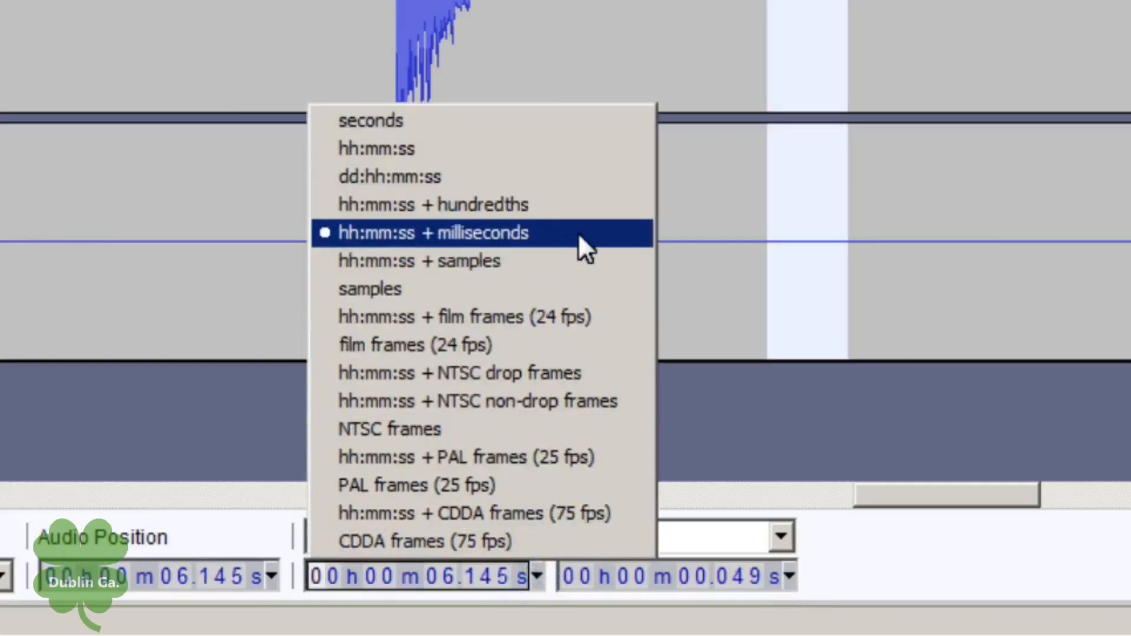
mouse_move(487, 247)
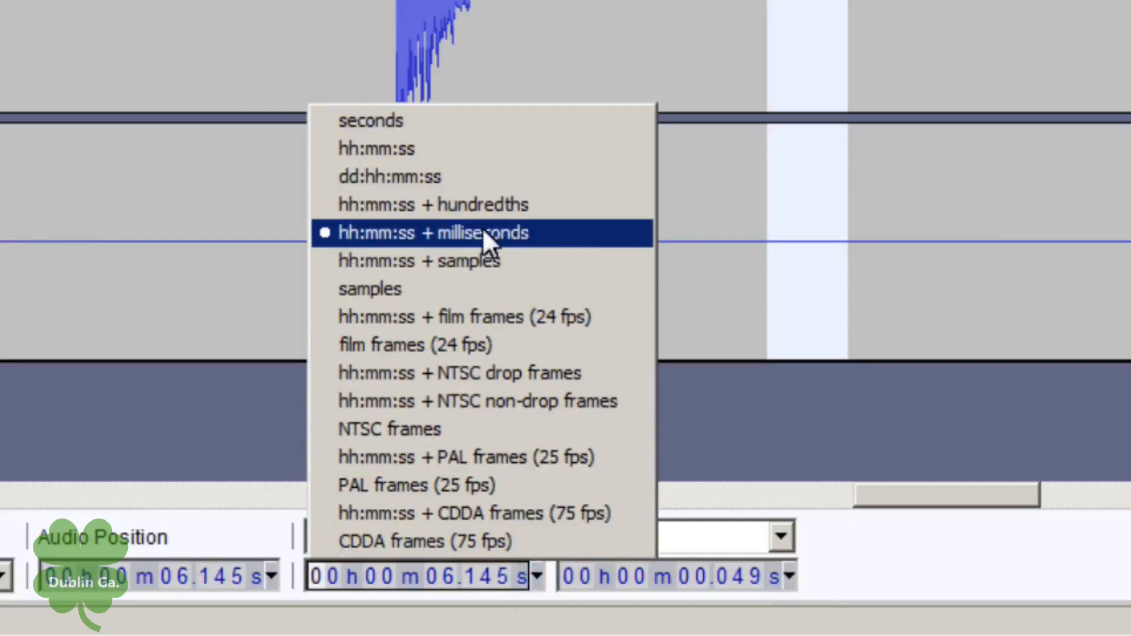
- Show milliseconds and select between the two click onsets, about 0.070 s
left_click(433, 232)
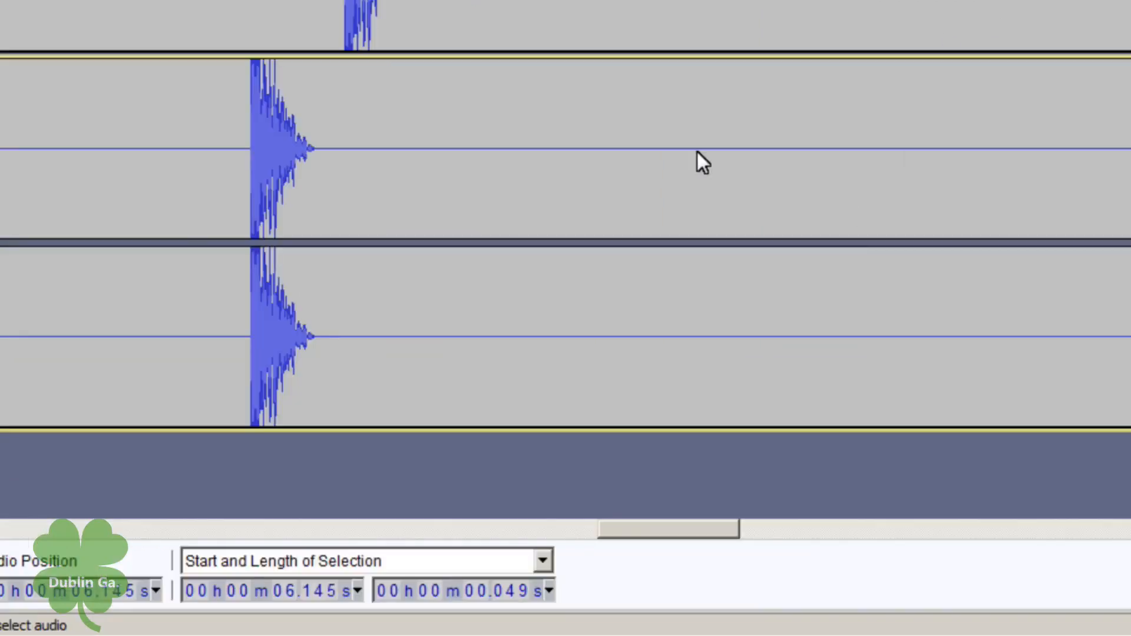
left_click(692, 159)
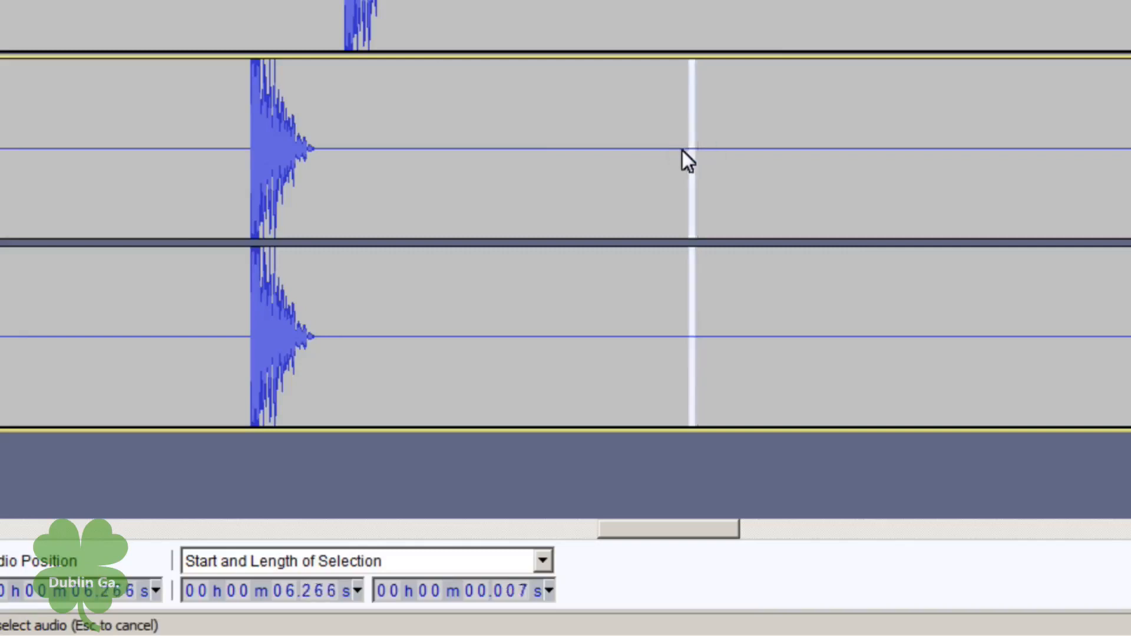
left_click_drag(691, 155, 588, 155)
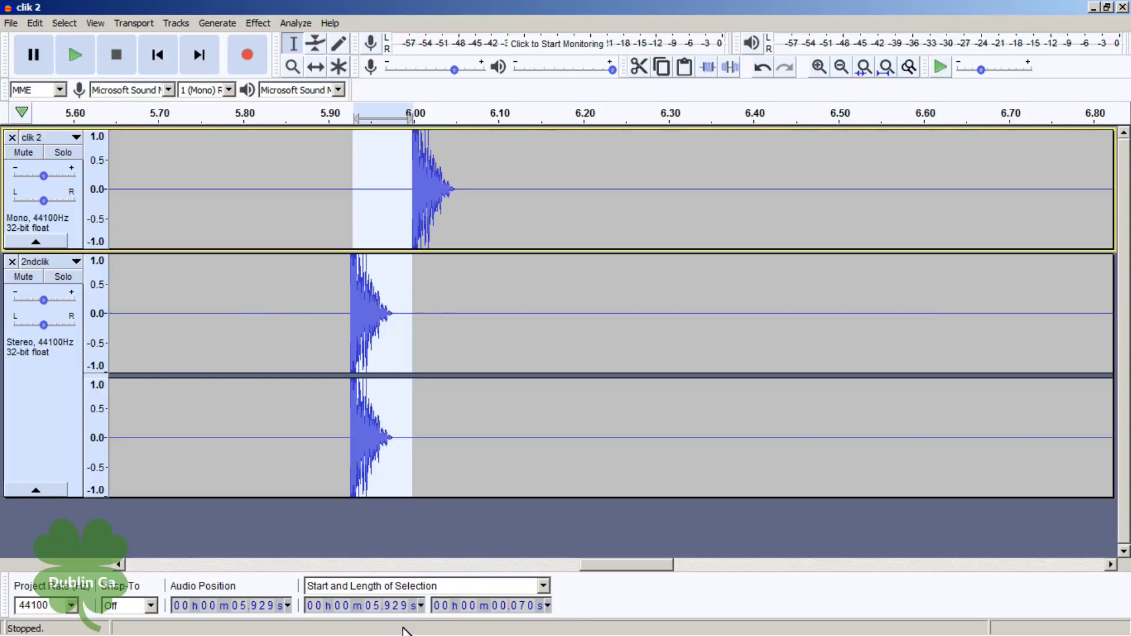
mouse_move(400, 624)
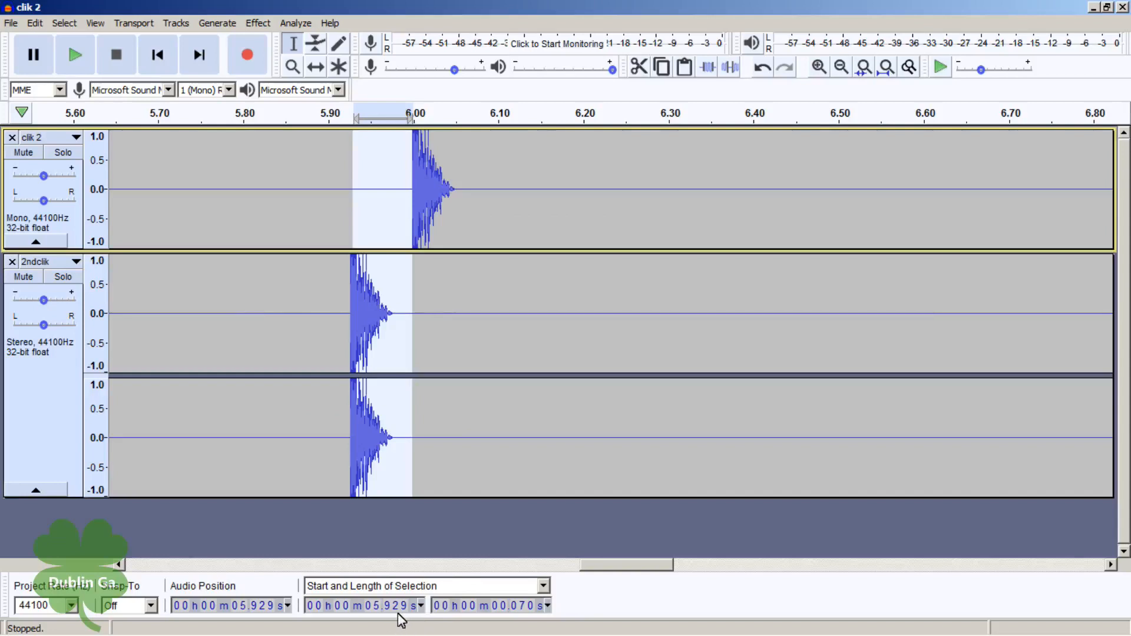
mouse_move(410, 615)
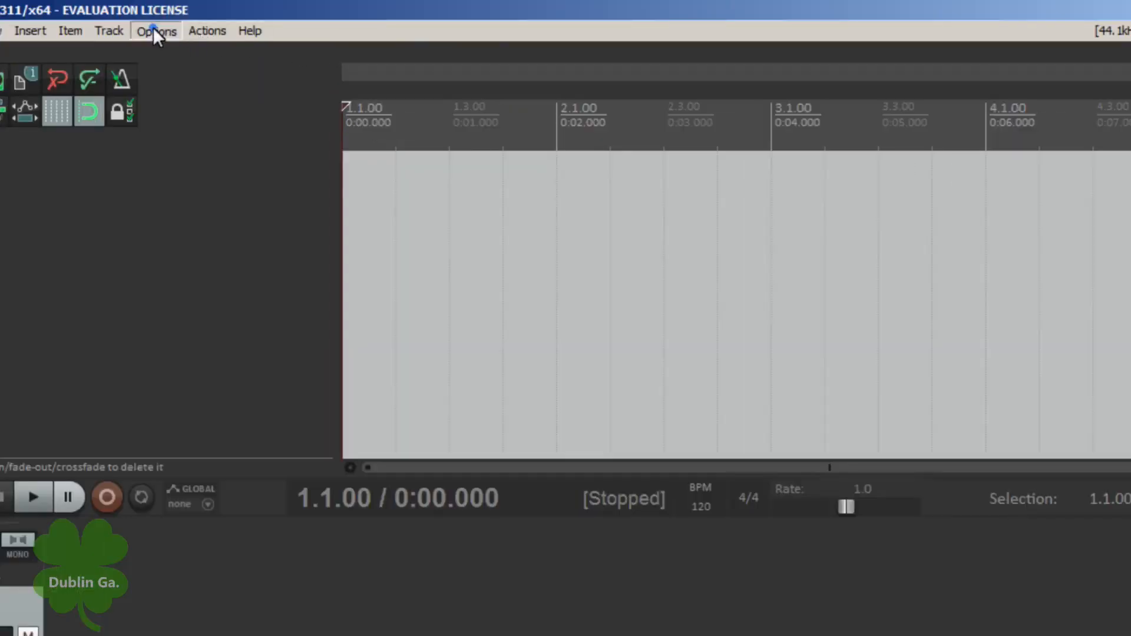
- Open REAPER Preferences from the Options menu
left_click(157, 30)
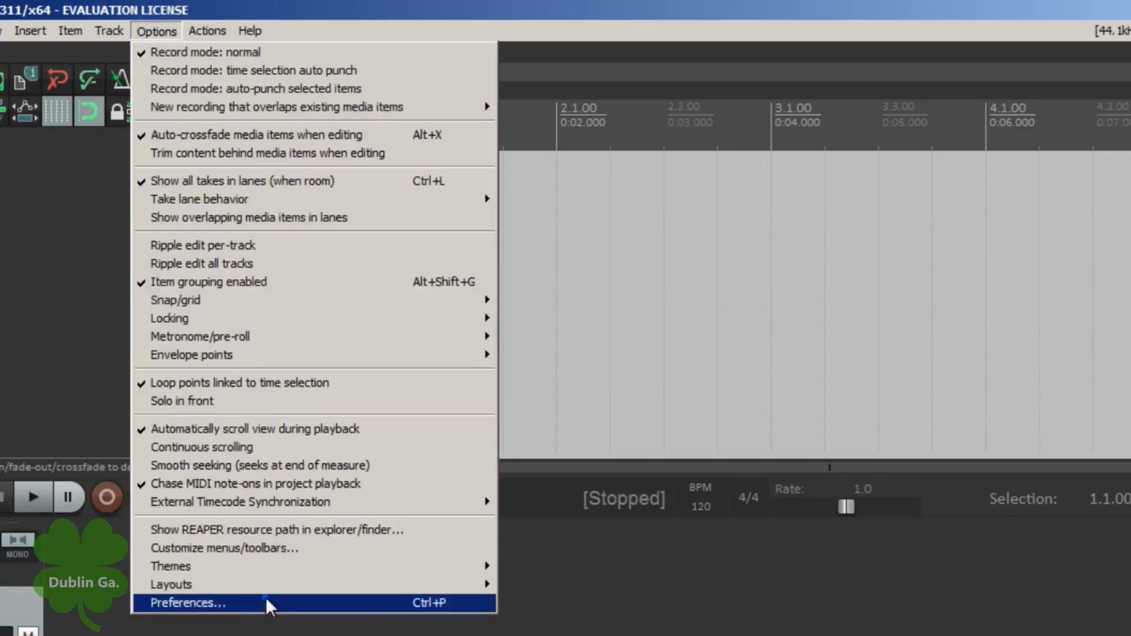
left_click(185, 603)
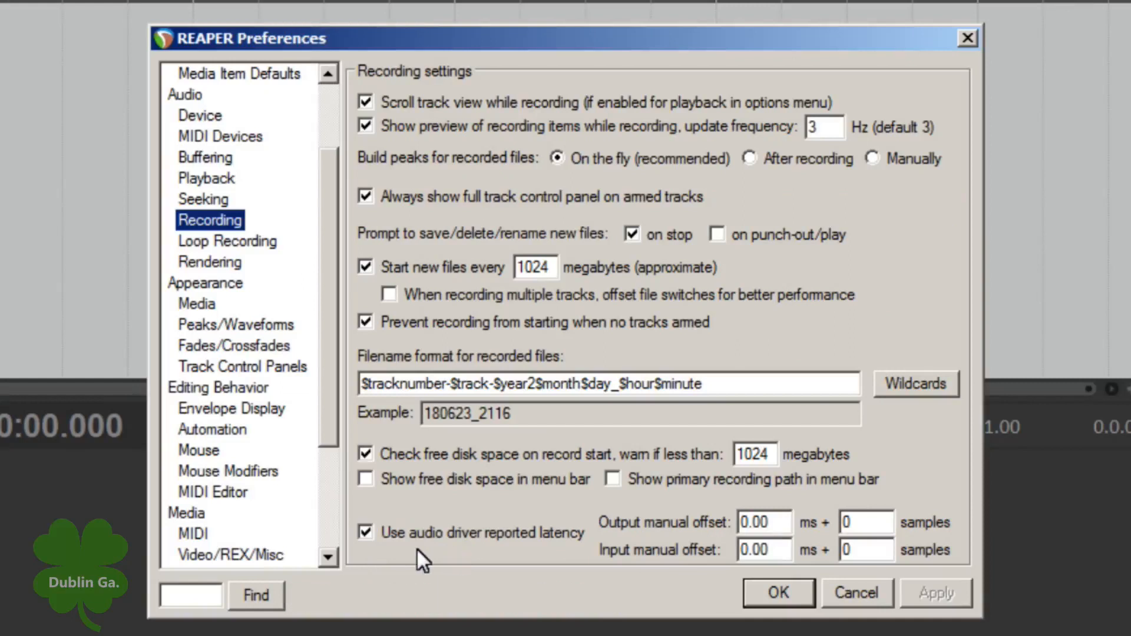
mouse_move(530, 577)
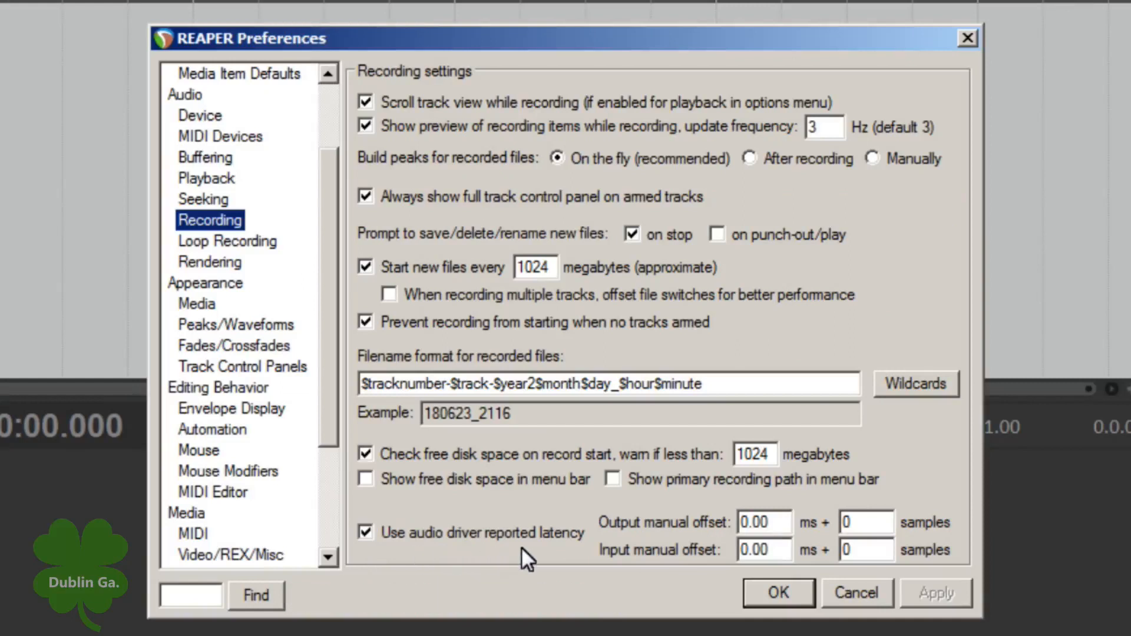